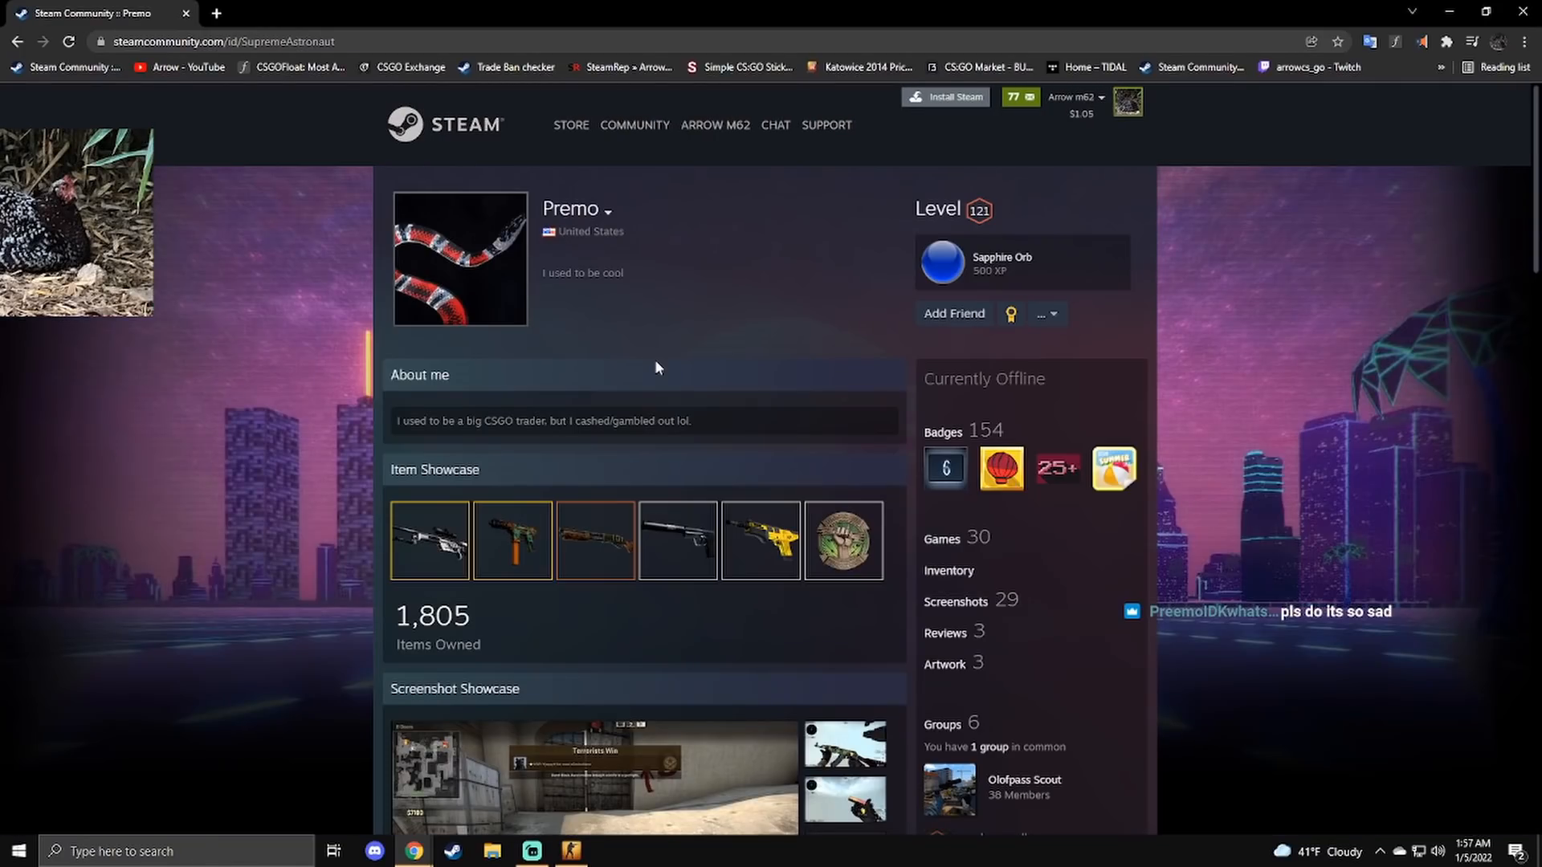
{"action": "mouse_move", "coordinate": [665, 318]}
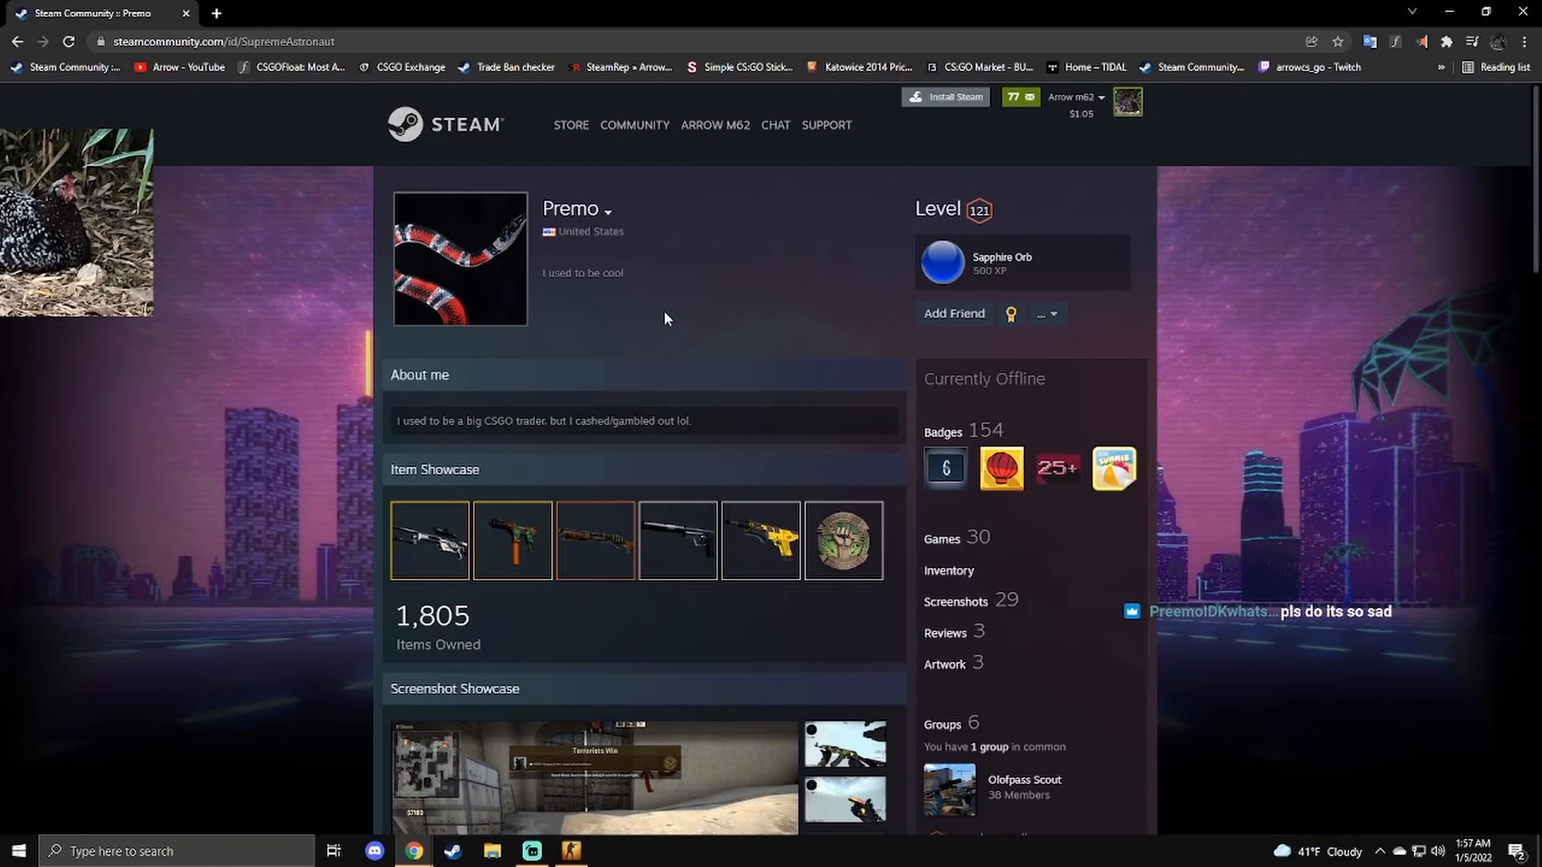
Step: Open the Olofpass Scout group from the profile's Groups list, then return to the trader's profile
{"action": "scroll", "scroll_direction": "down", "scroll_amount": 3}
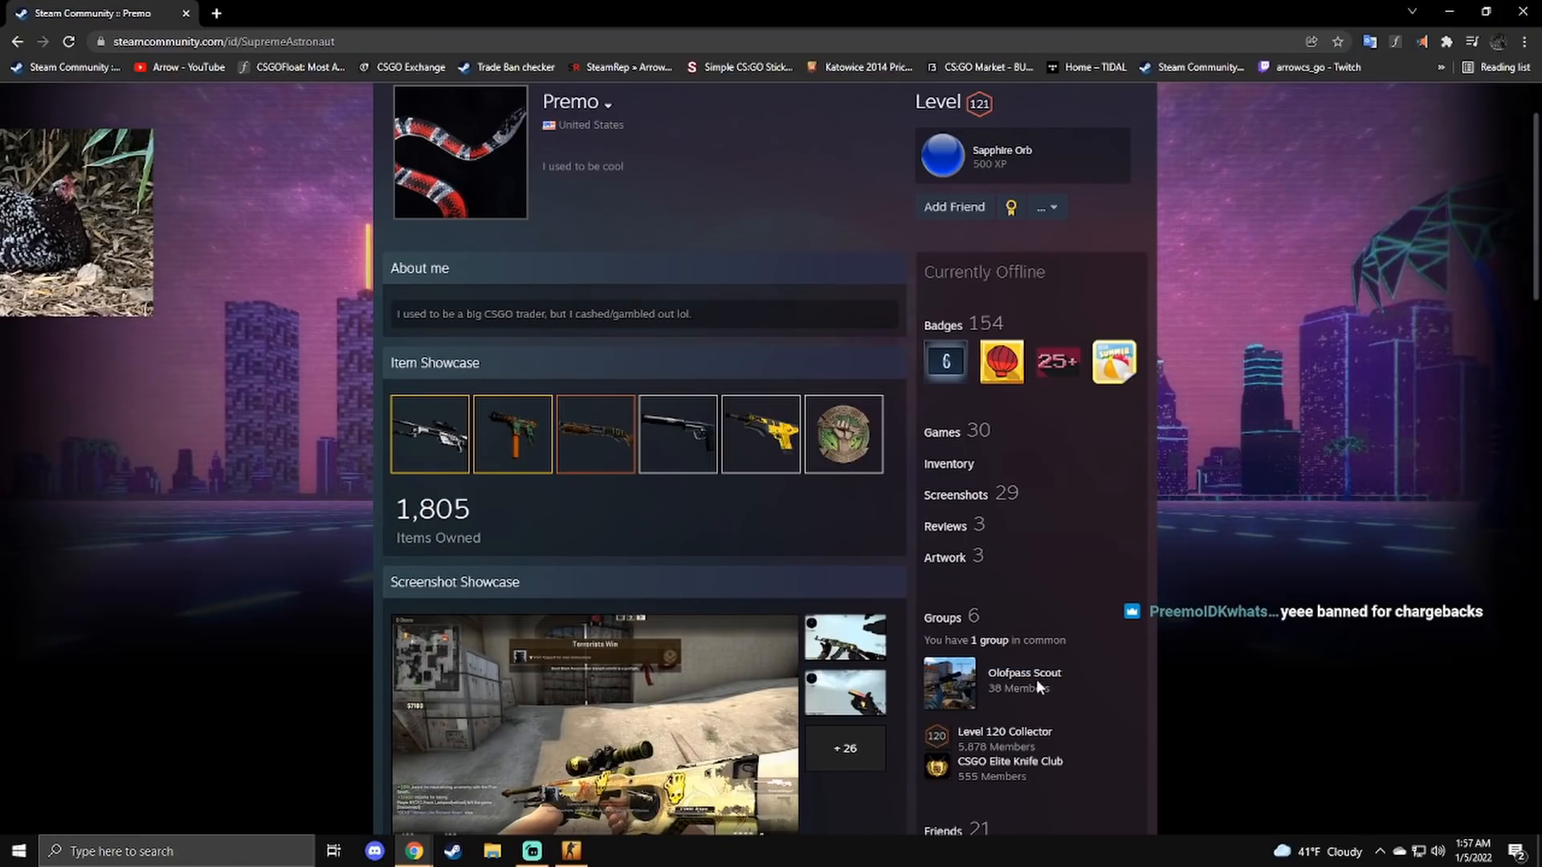
{"action": "mouse_move", "coordinate": [1025, 673]}
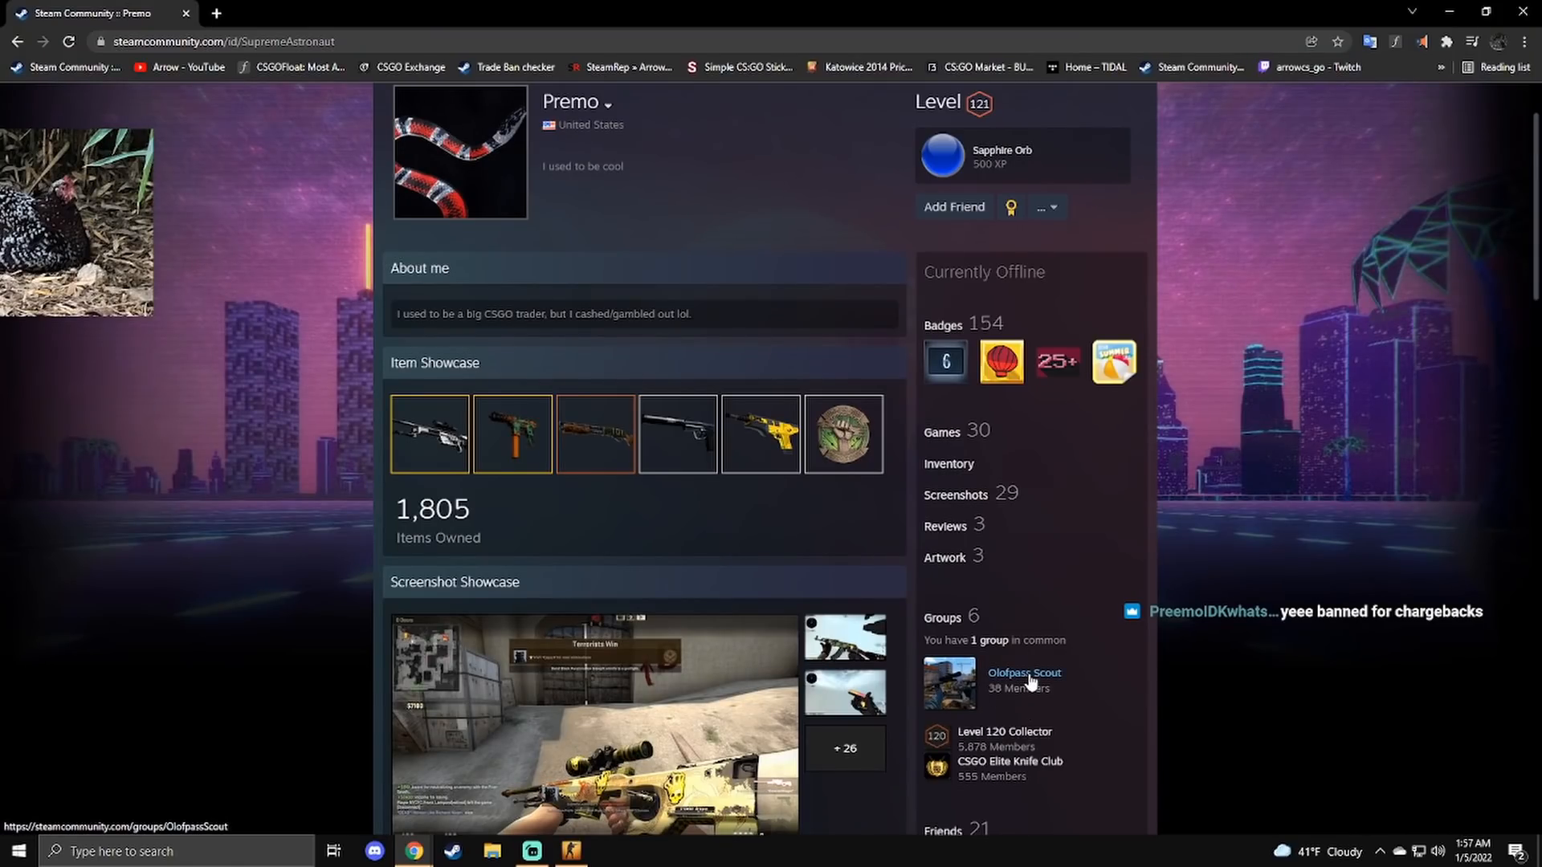
{"action": "left_click", "coordinate": [1024, 673]}
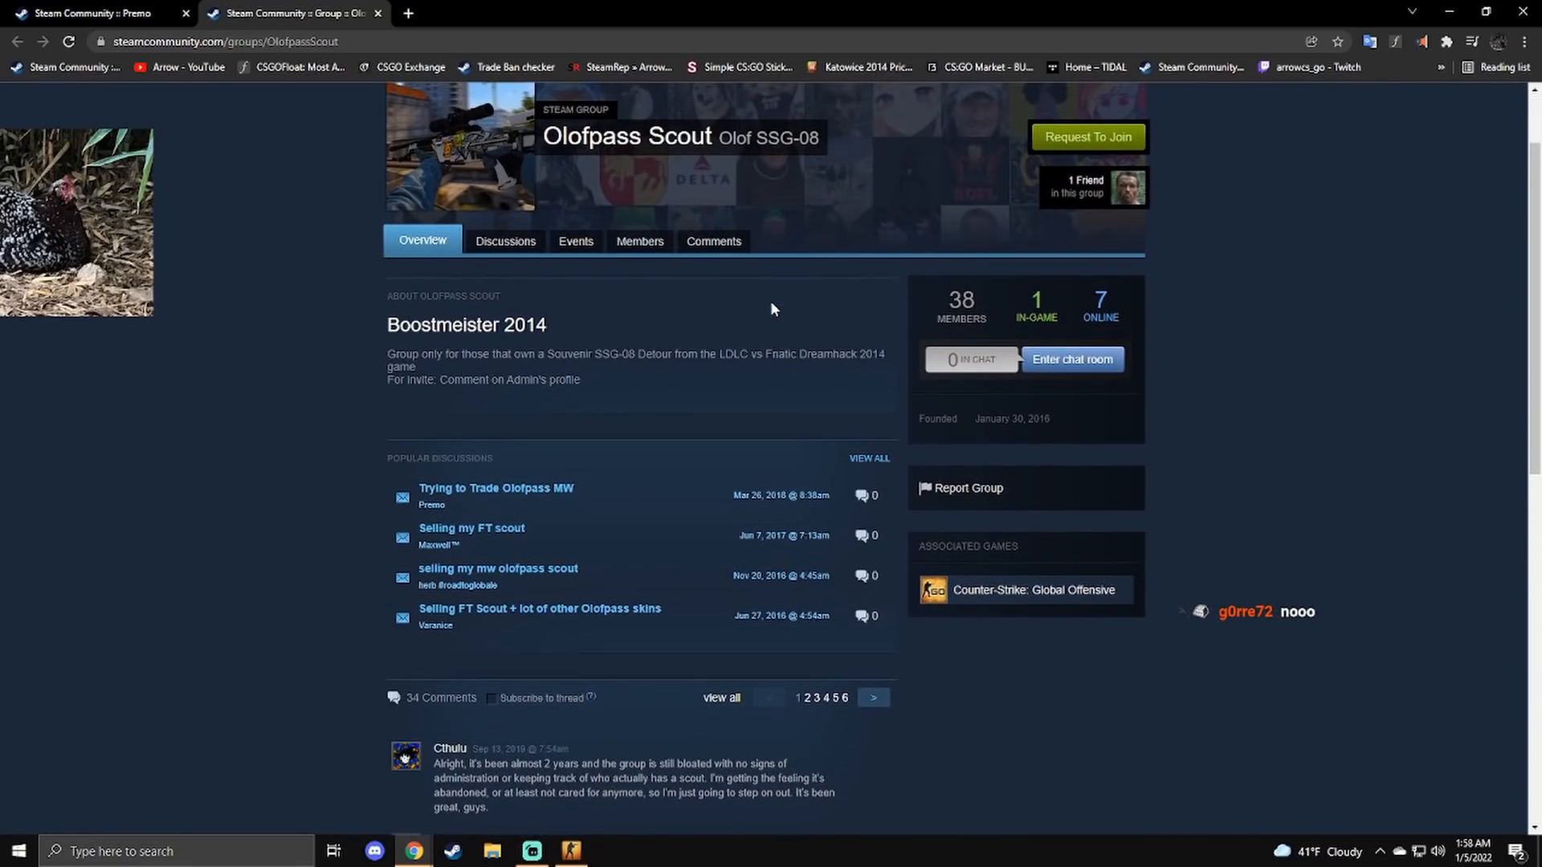
{"action": "left_click", "coordinate": [88, 13]}
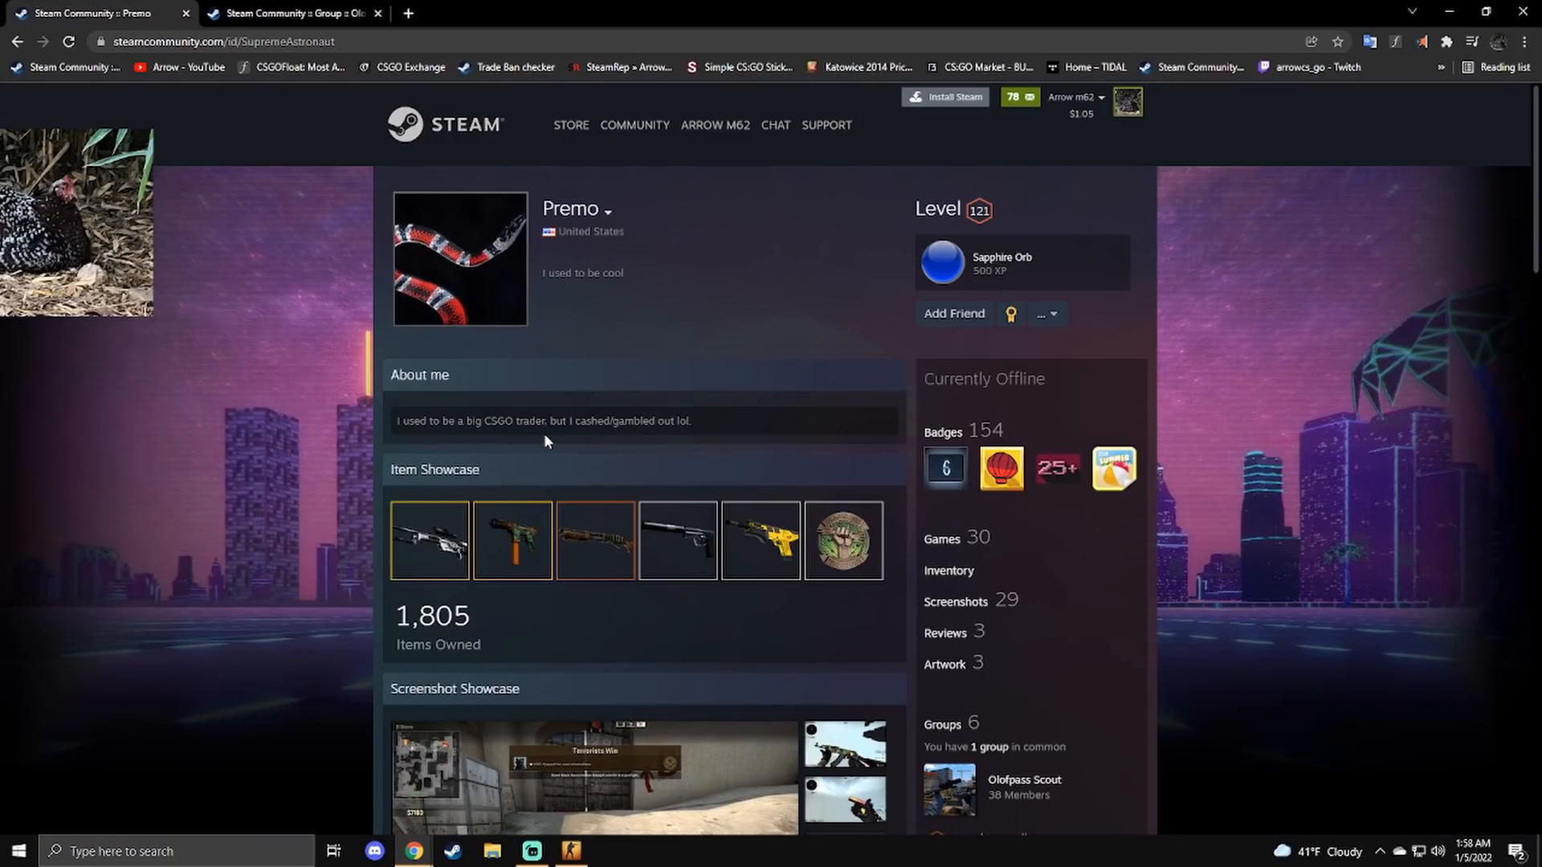
{"action": "mouse_move", "coordinate": [428, 539]}
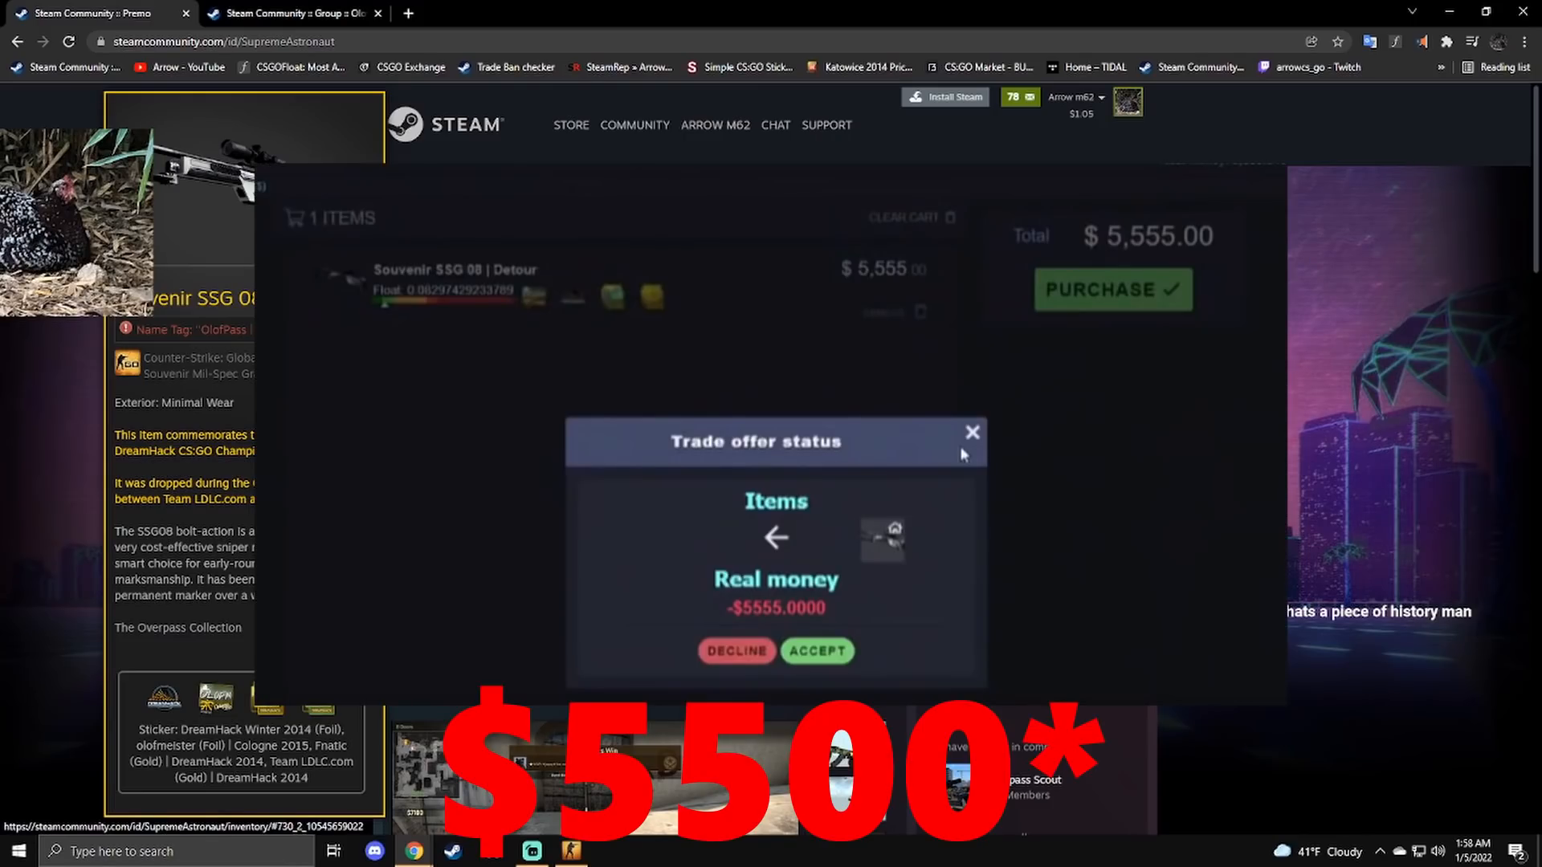
Step: Open the showcased Souvenir SSG 08 | Detour in the trader's inventory
{"action": "left_click", "coordinate": [971, 432]}
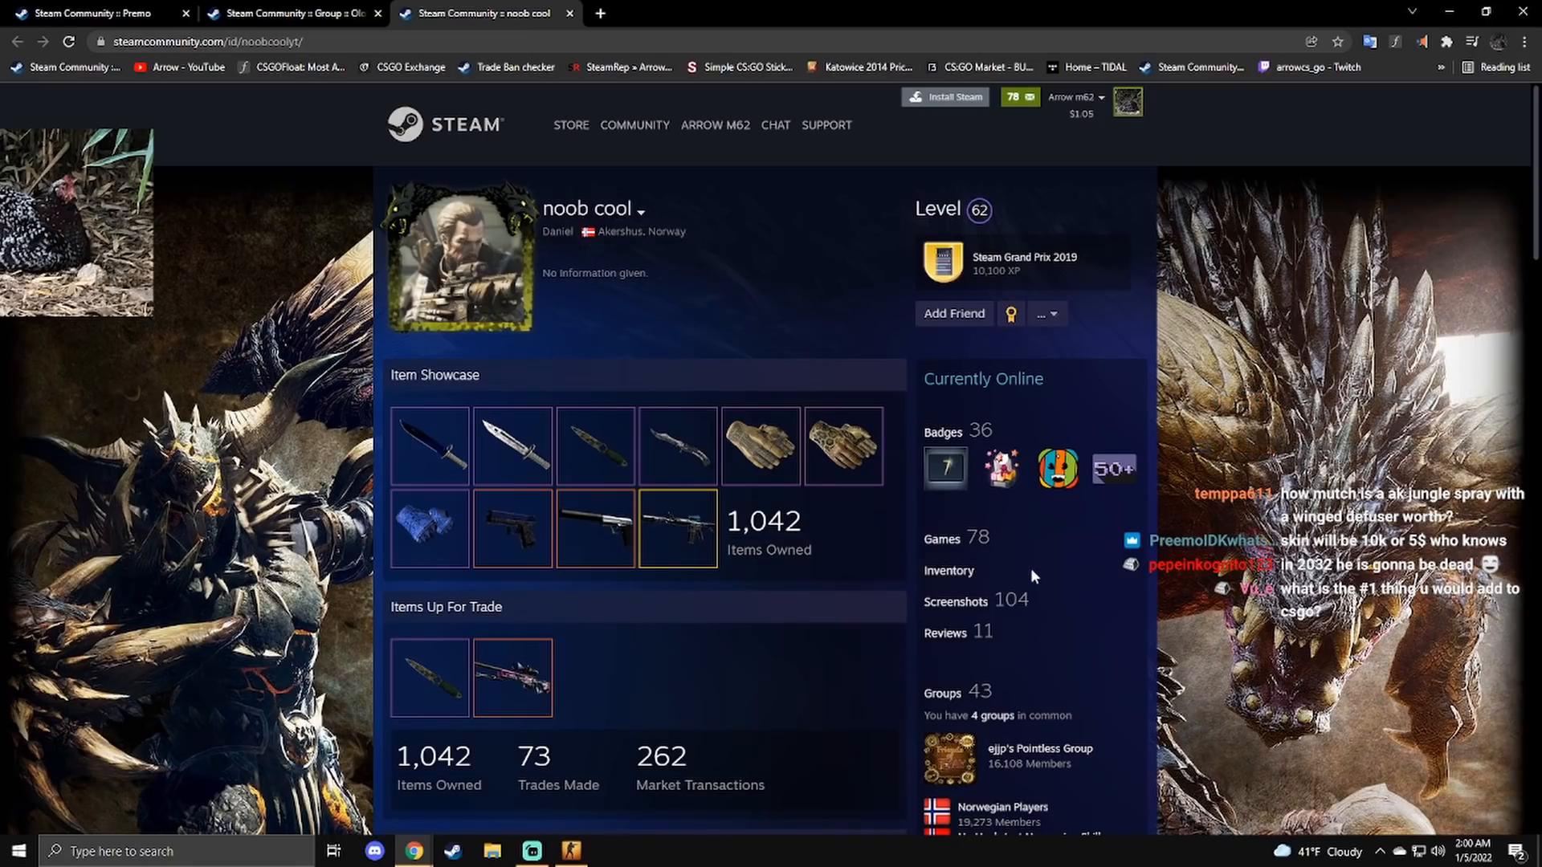
{"action": "mouse_move", "coordinate": [512, 528]}
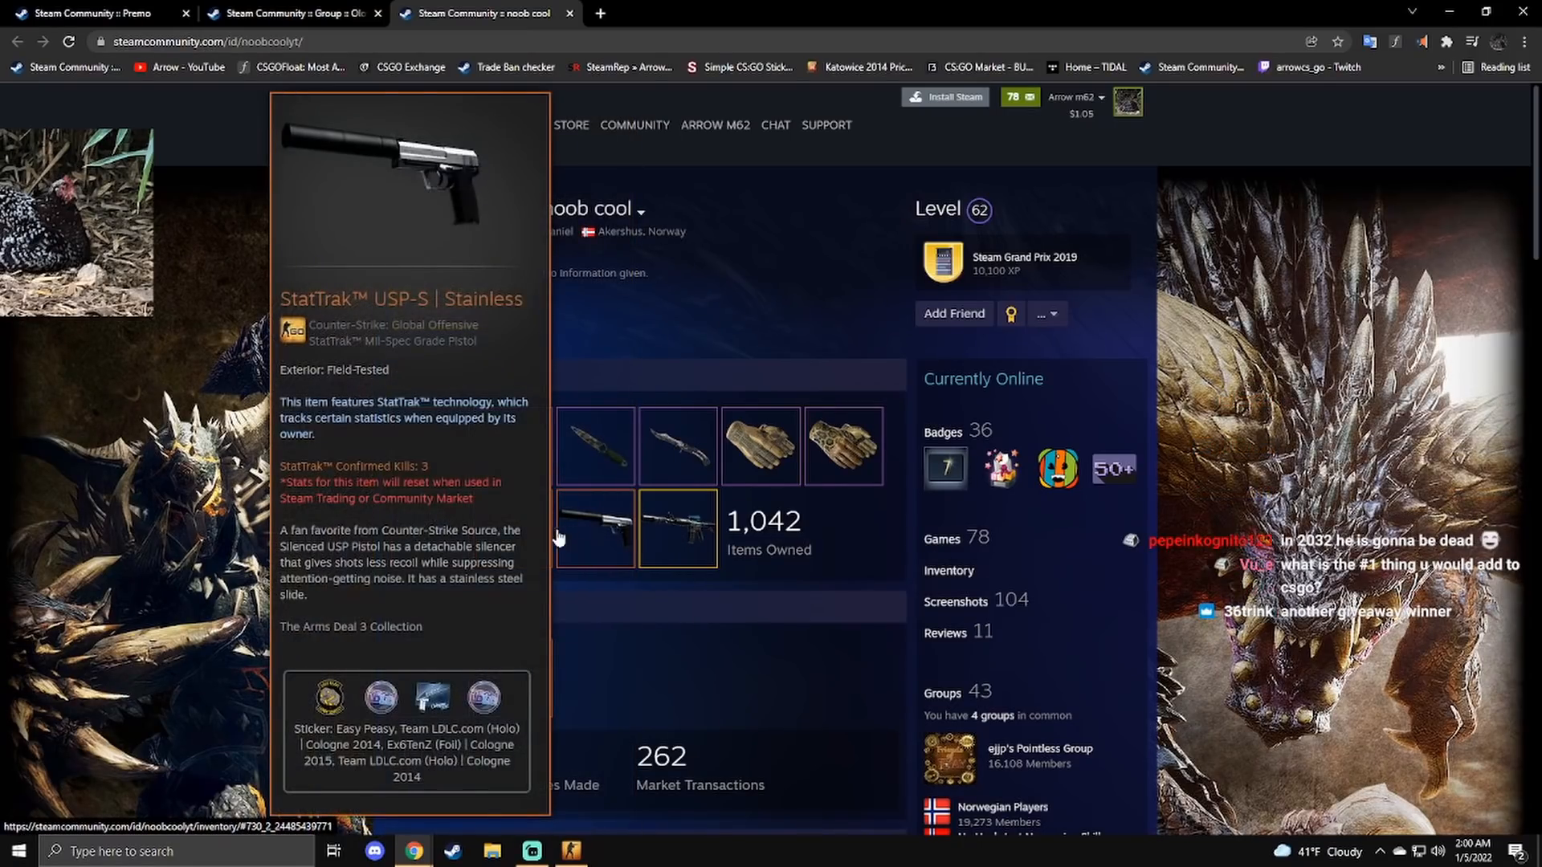